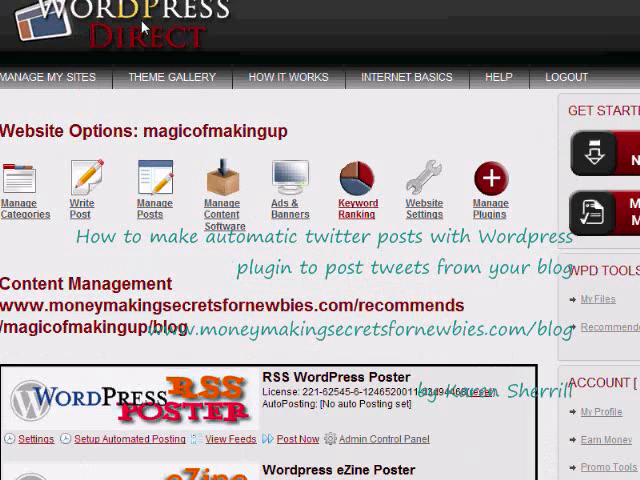
mouse_move(308, 50)
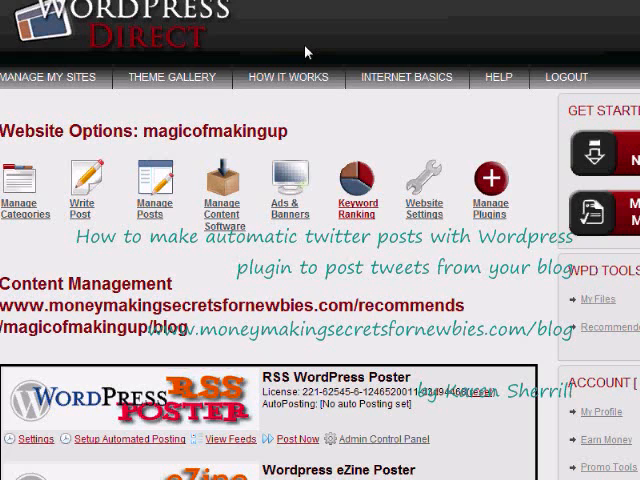
mouse_move(406, 78)
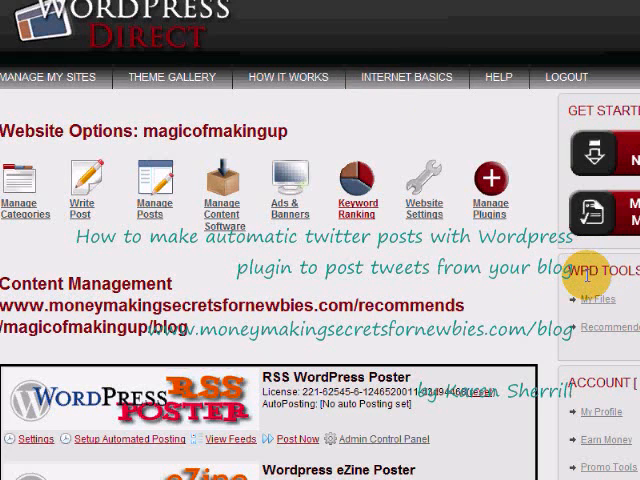
mouse_move(620, 316)
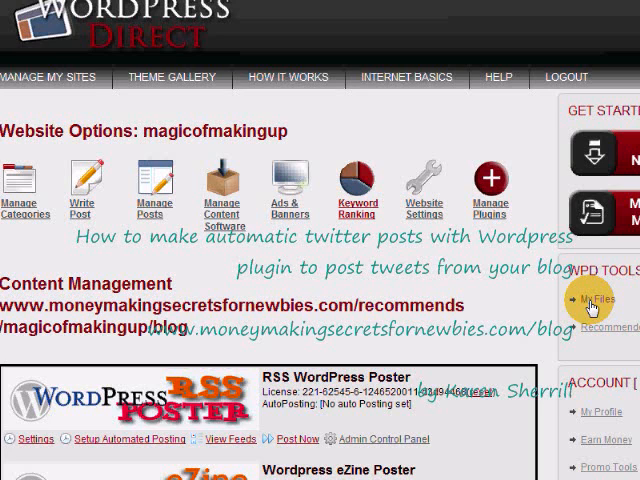
Go to the My Files page under WPD Tools showing your themes, plugins and files.
left_click(586, 300)
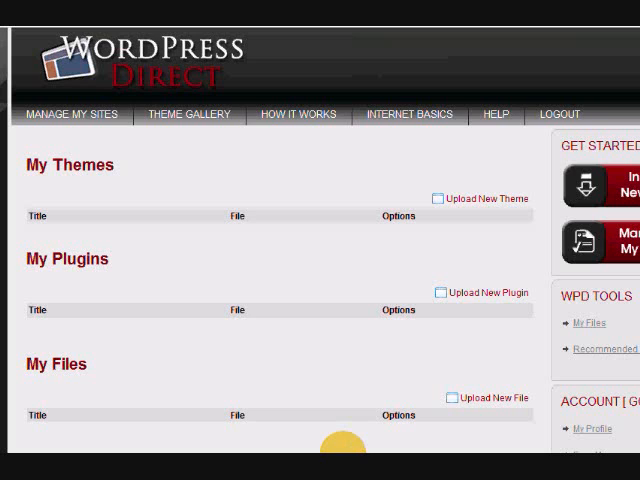
mouse_move(584, 318)
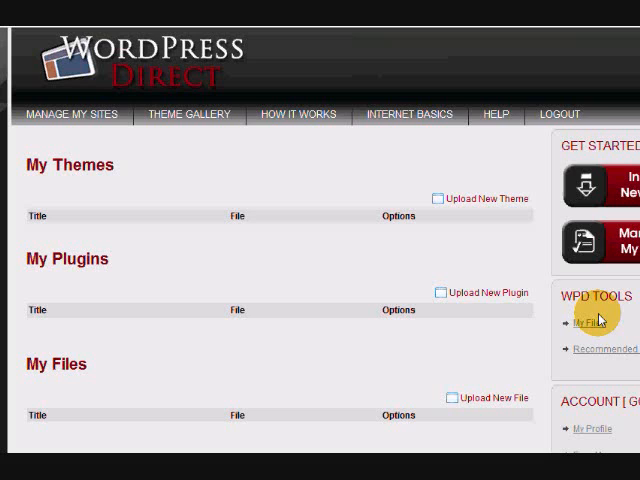
mouse_move(540, 308)
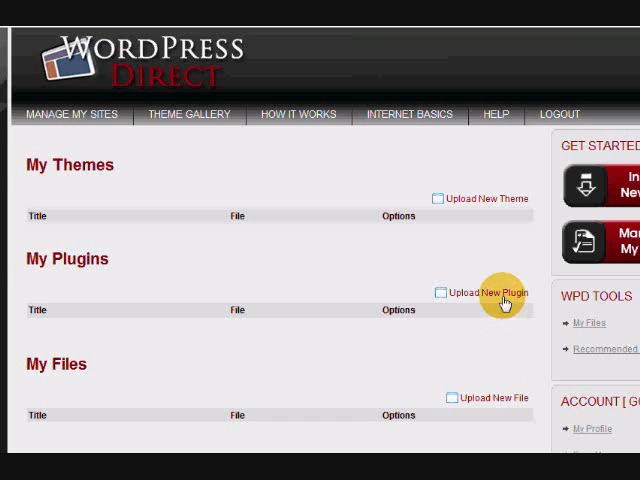
mouse_move(248, 290)
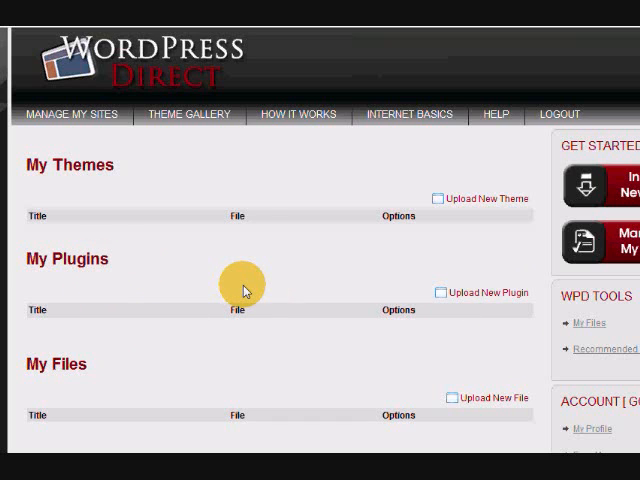
mouse_move(478, 292)
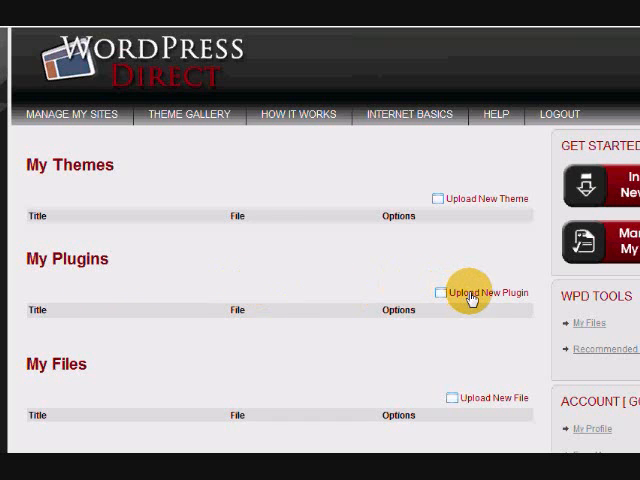
Start a new plugin upload titled 'Tweetable' and browse for its zip file.
left_click(490, 292)
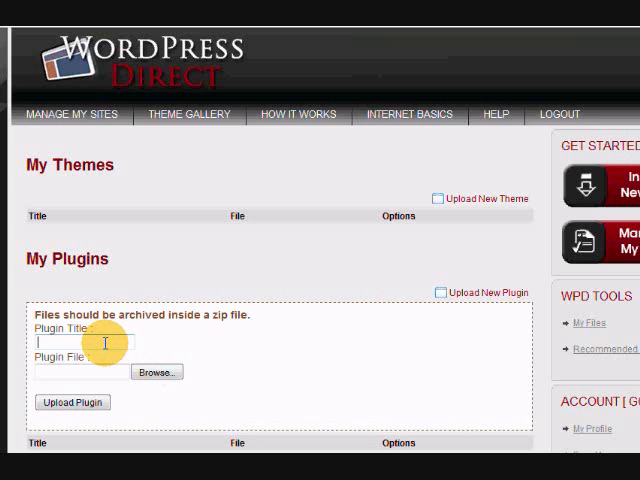
type("Twee")
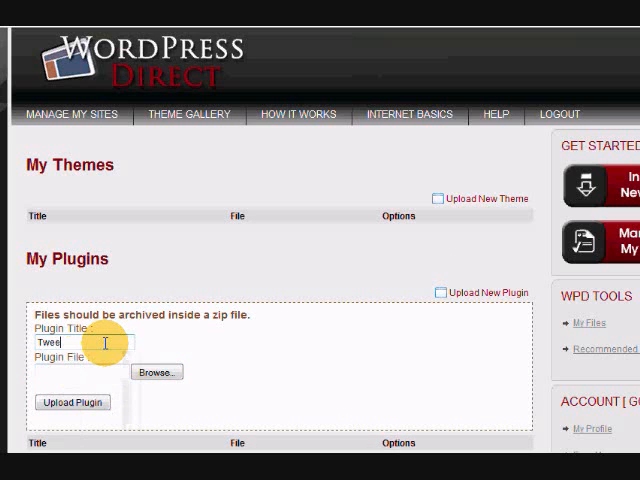
type("table")
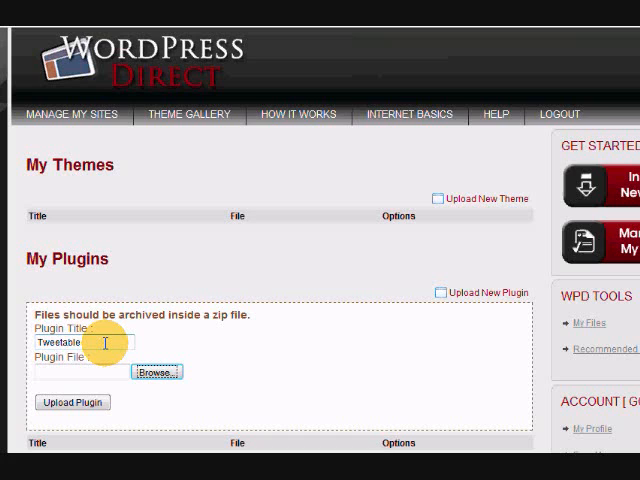
left_click(154, 372)
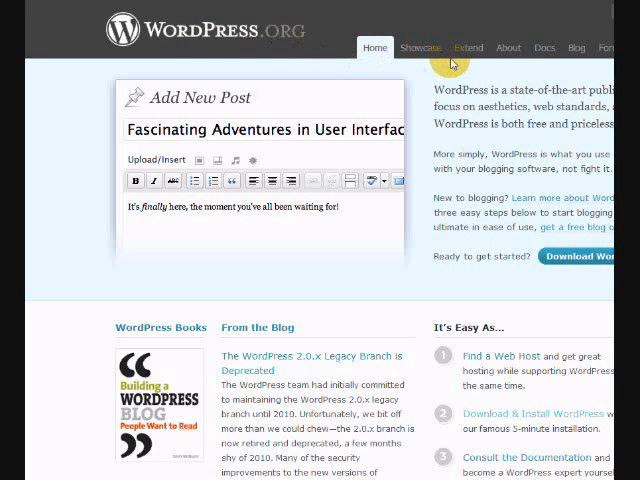
Search the WordPress.org plugin directory for 'tweetable' and reach the Tweetable plugin page.
left_click(468, 48)
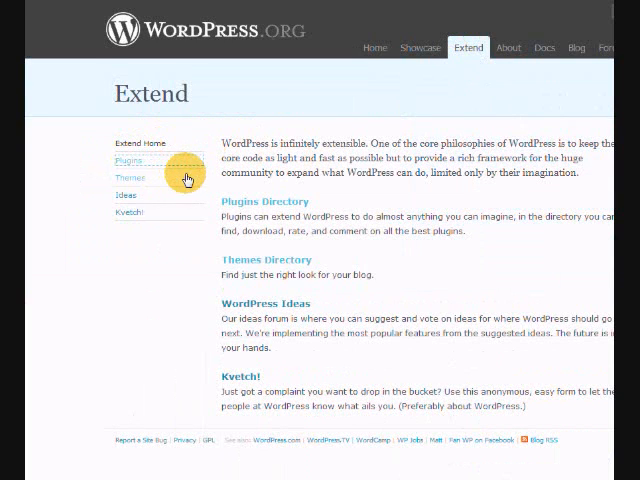
left_click(128, 160)
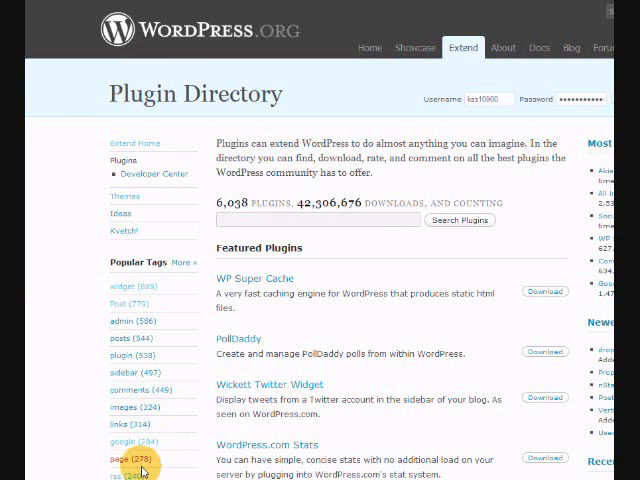
mouse_move(356, 272)
type("t")
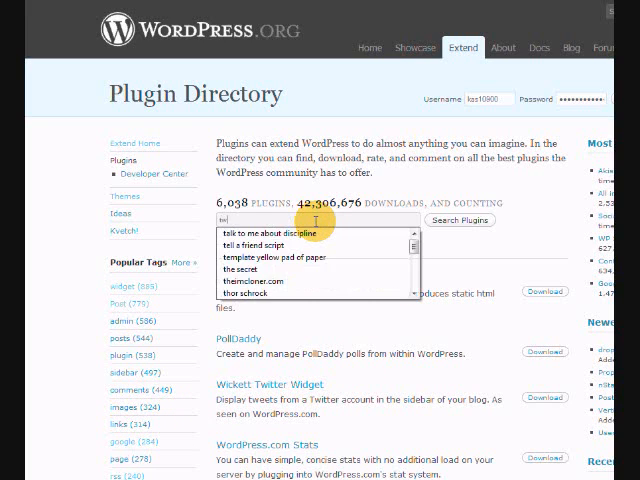
left_click(464, 164)
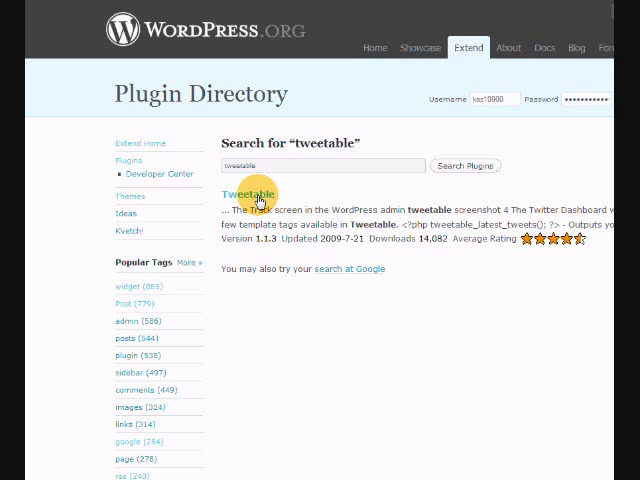
left_click(256, 194)
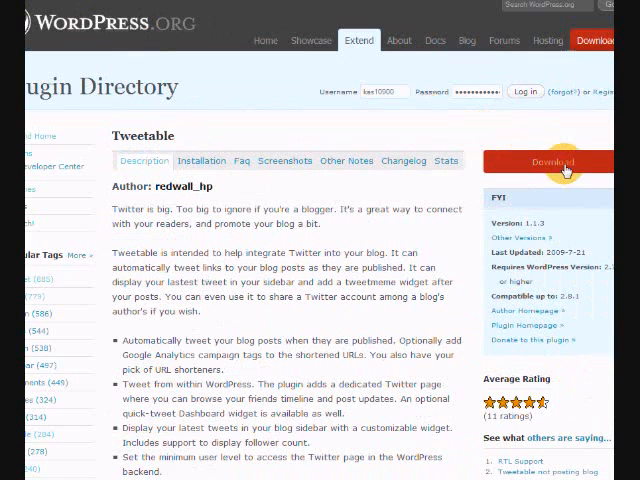
Download the Tweetable 1.1.3 zip and save the file.
left_click(552, 160)
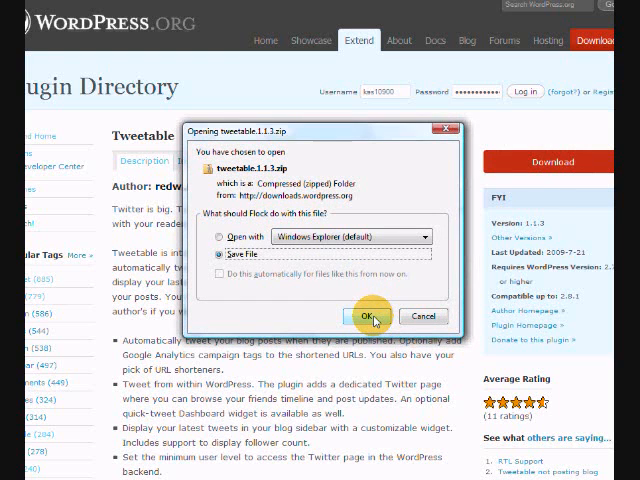
left_click(370, 316)
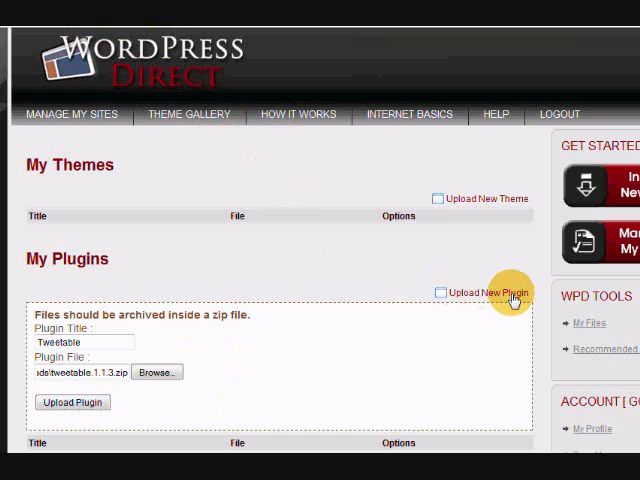
mouse_move(230, 412)
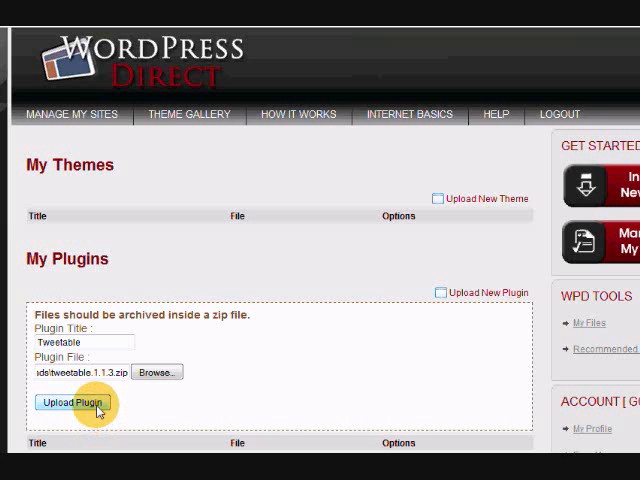
Upload the selected Tweetable zip so it appears under My Plugins.
left_click(72, 400)
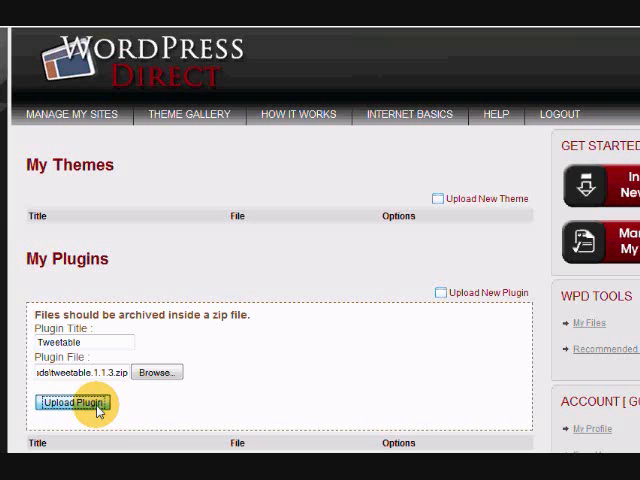
left_click(72, 400)
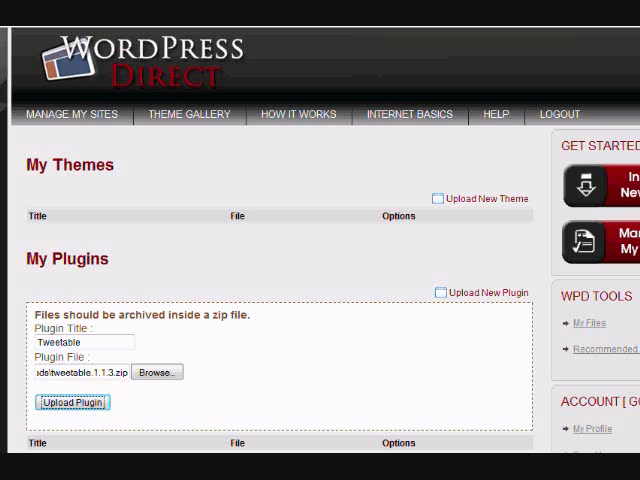
left_click(72, 400)
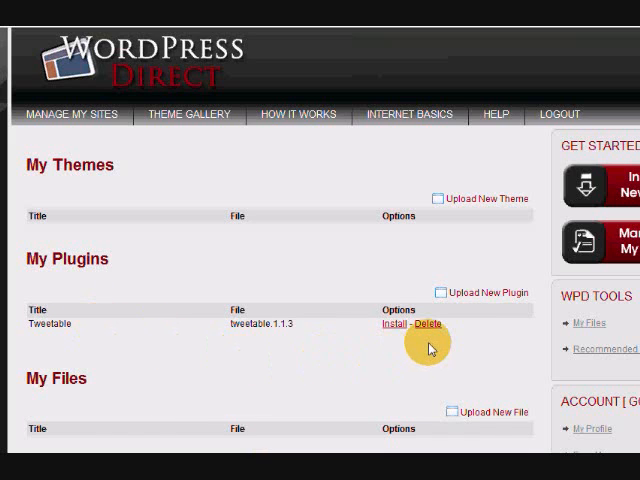
mouse_move(404, 324)
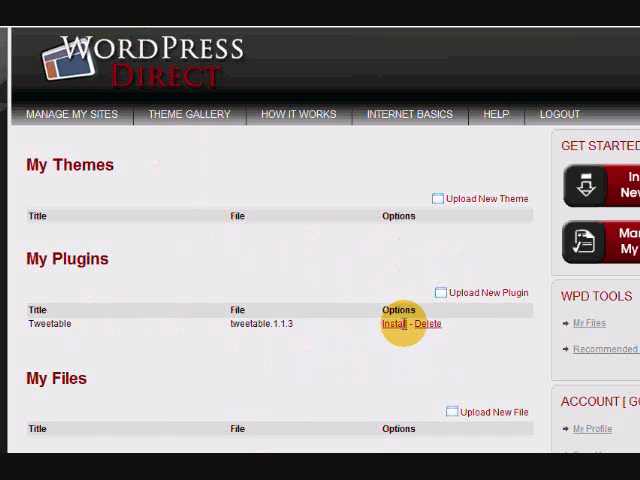
mouse_move(210, 190)
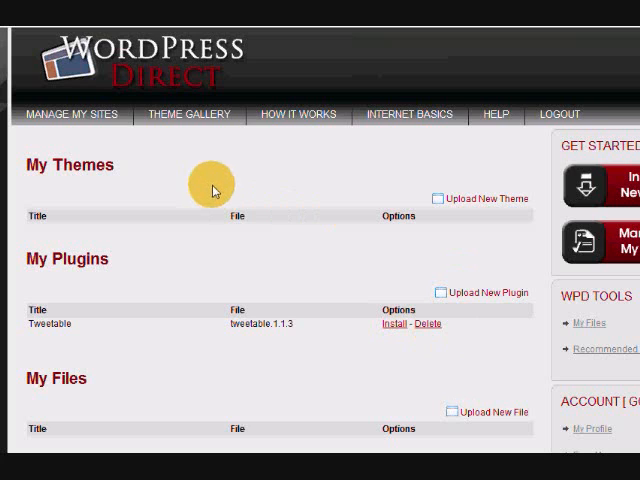
mouse_move(110, 336)
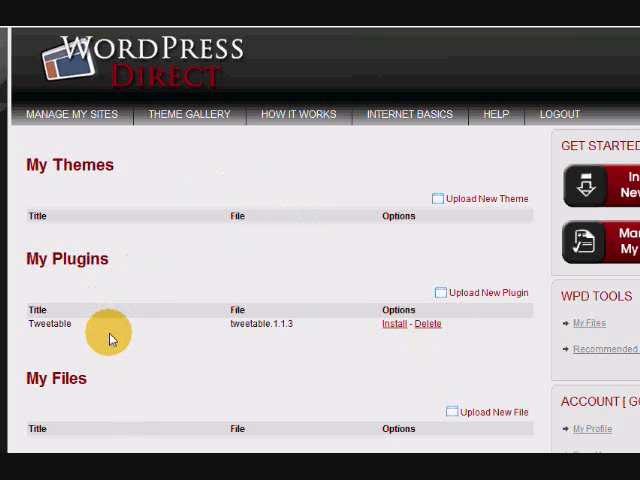
mouse_move(392, 376)
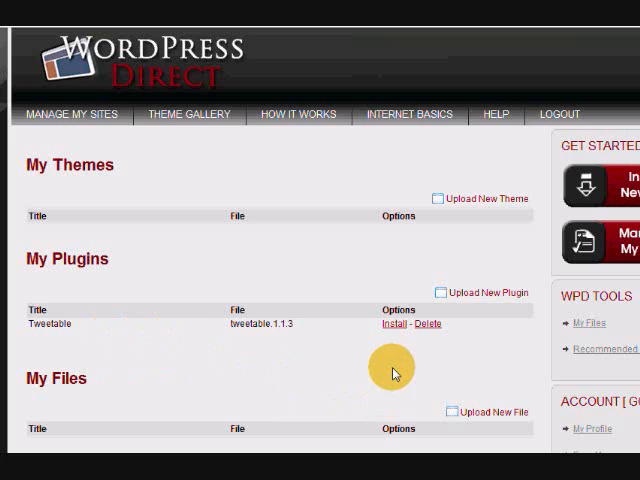
mouse_move(396, 330)
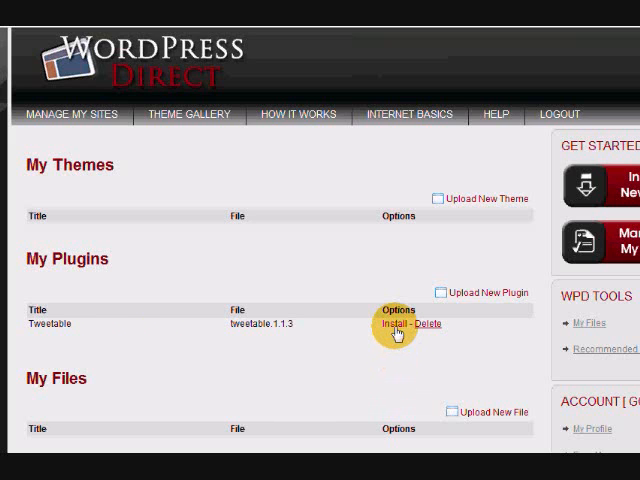
Install Tweetable onto the magicofmakingup blog site via the install dropdown and Upload Plugin.
left_click(400, 324)
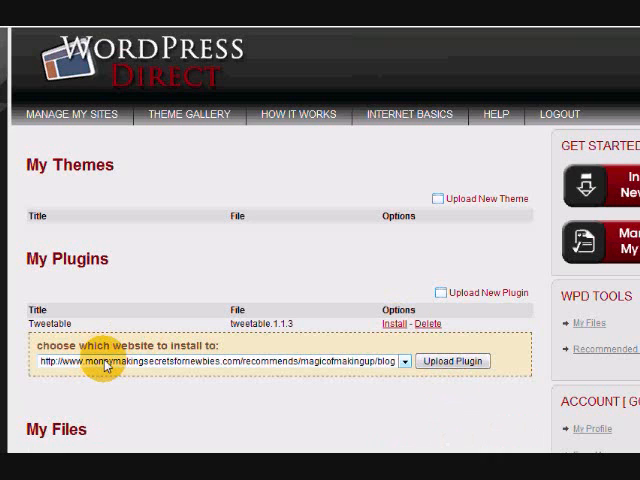
mouse_move(204, 384)
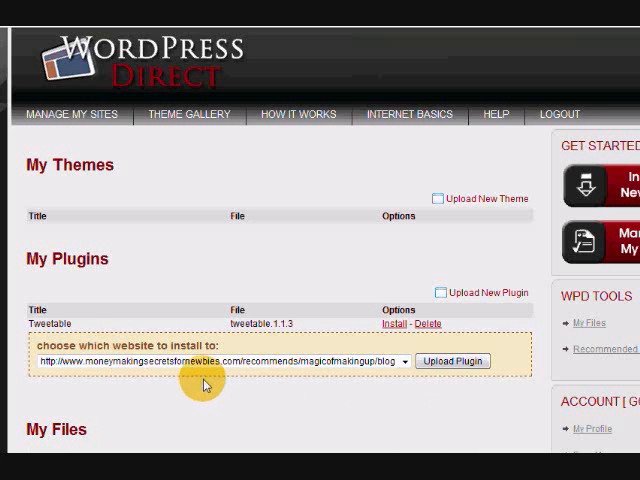
mouse_move(288, 376)
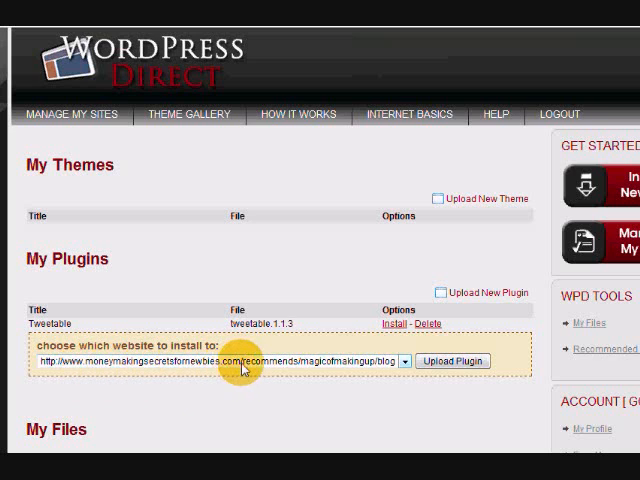
mouse_move(324, 372)
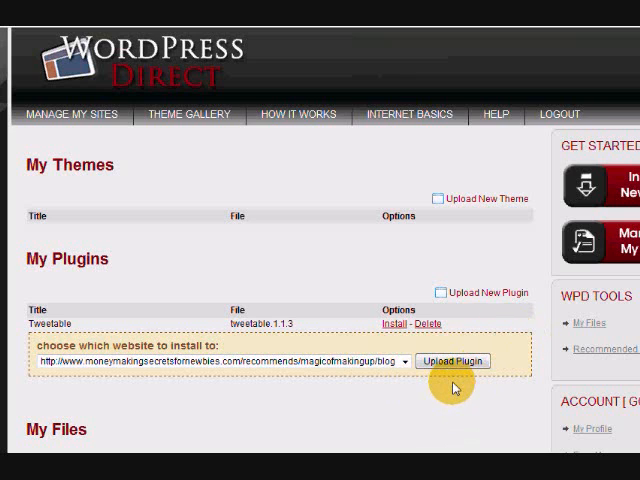
left_click(452, 360)
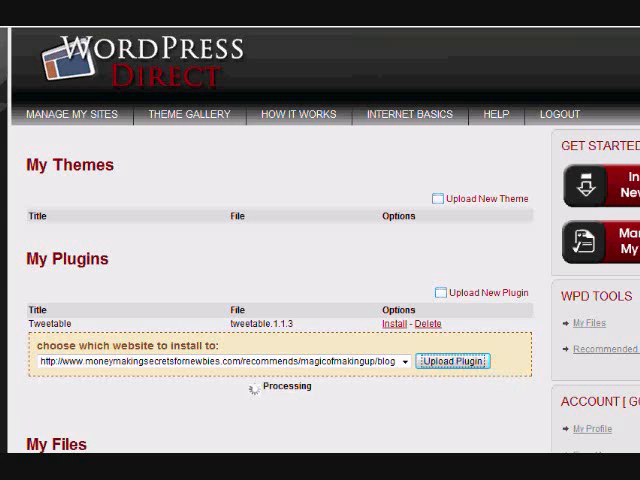
left_click(452, 360)
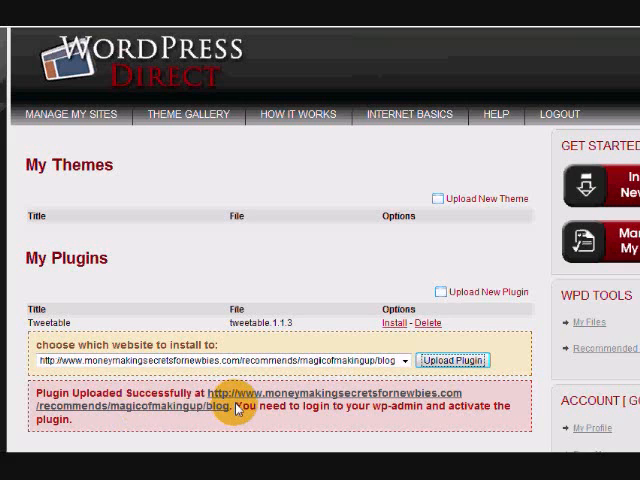
mouse_move(400, 418)
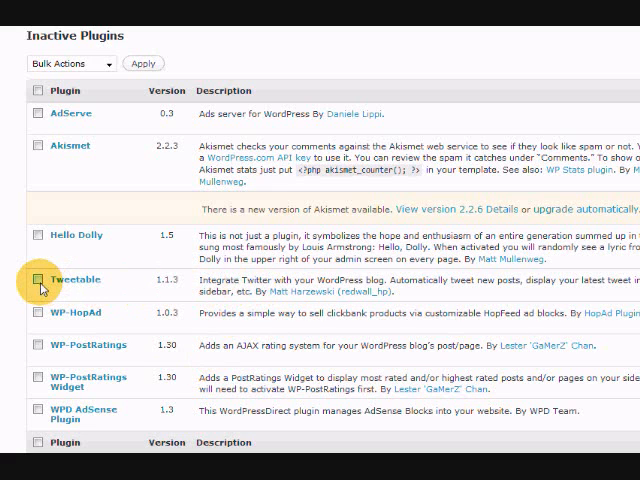
Activate Tweetable from the Inactive Plugins list on the blog's Plugins page.
left_click(38, 280)
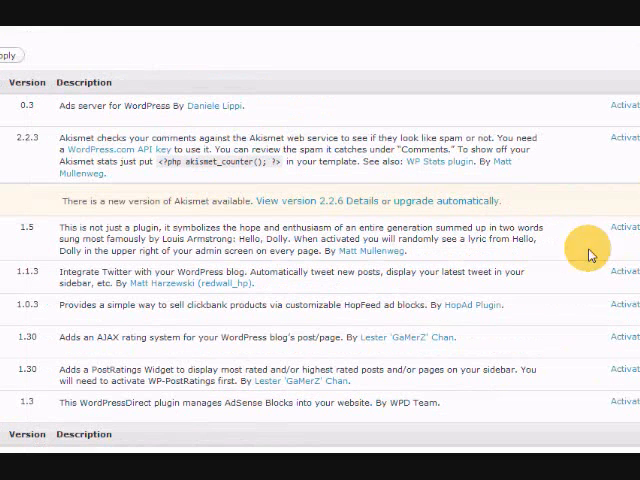
mouse_move(600, 270)
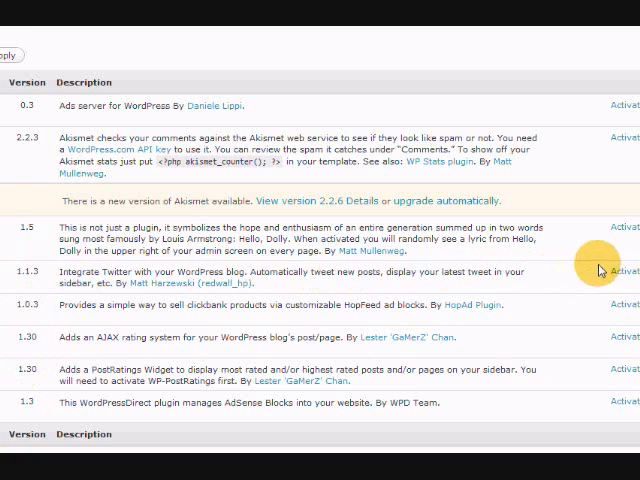
mouse_move(370, 350)
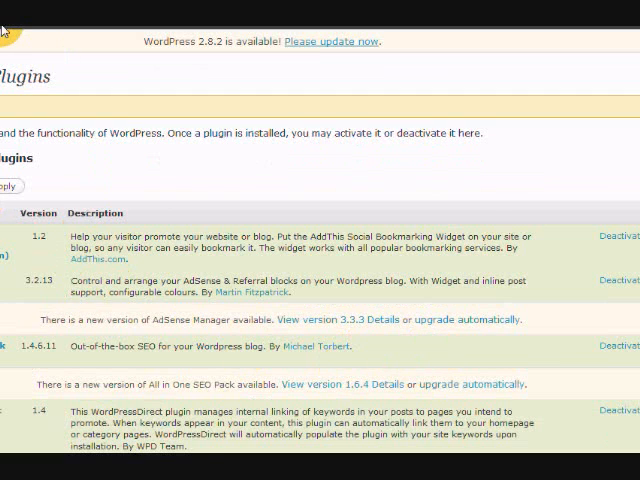
scroll("down", 3)
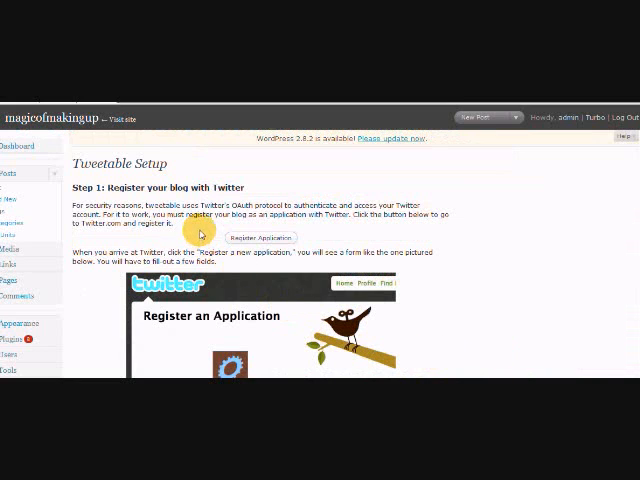
Follow Tweetable's Register Application link under Step 1 to Twitter's sign-in page.
scroll("down", 3)
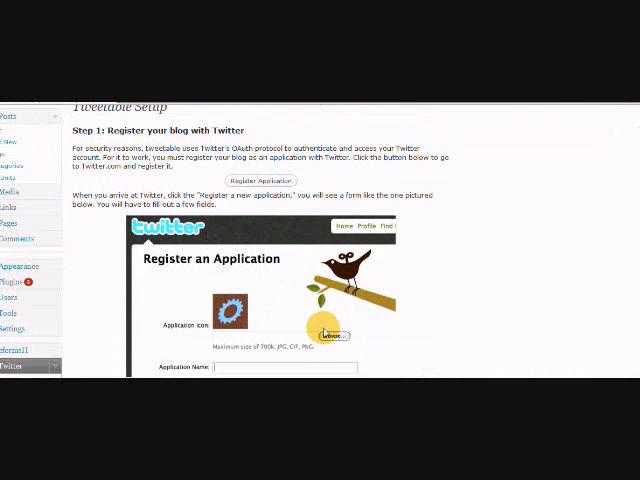
scroll("up", 3)
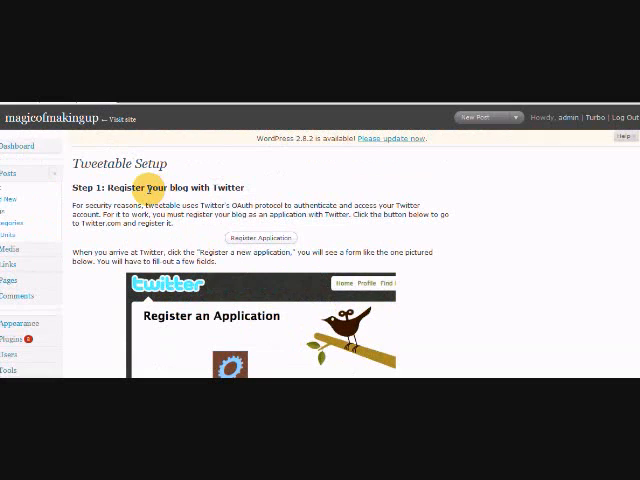
mouse_move(292, 264)
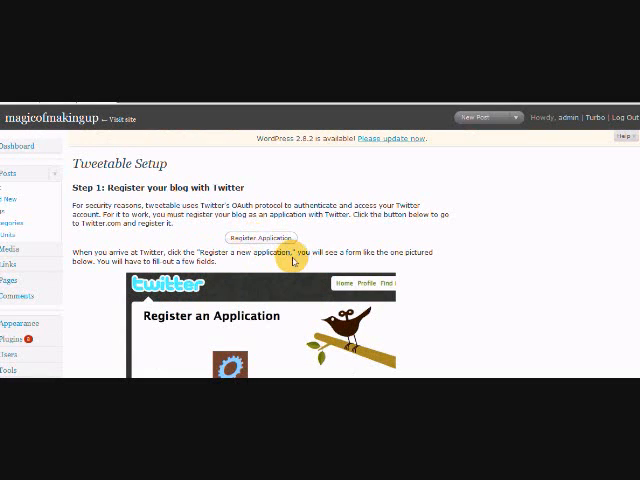
mouse_move(256, 240)
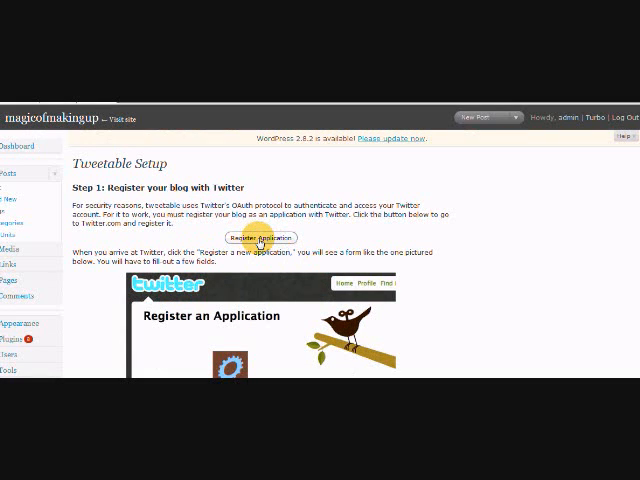
left_click(258, 236)
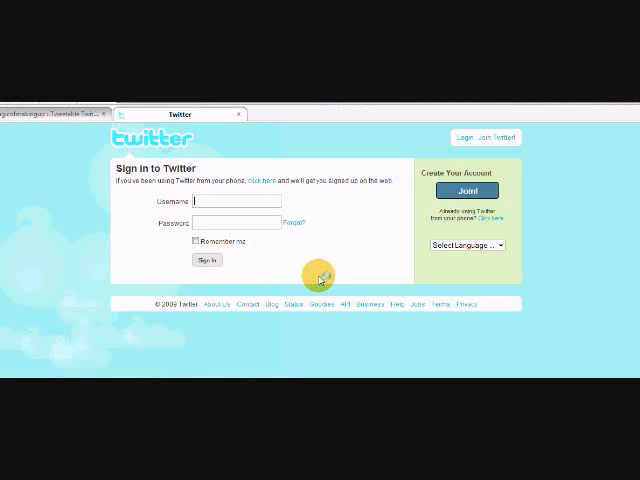
mouse_move(318, 280)
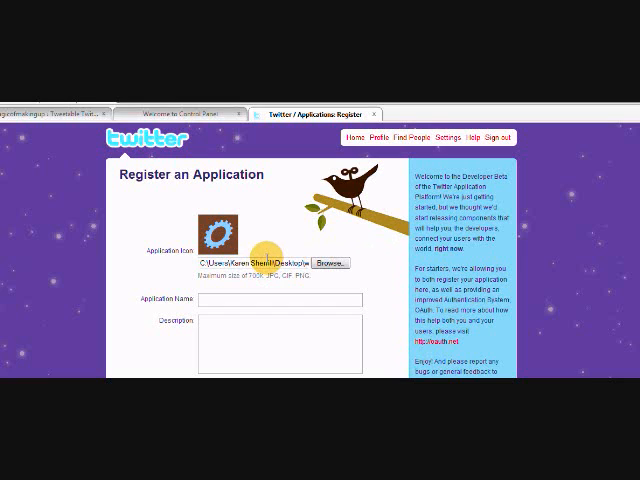
mouse_move(280, 300)
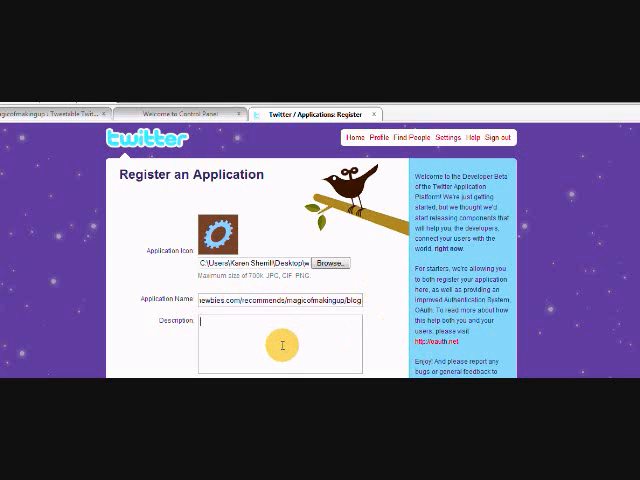
Enter the blog URL details and the description 'Magicofmakingup Blog' in Twitter's application form.
type("blog")
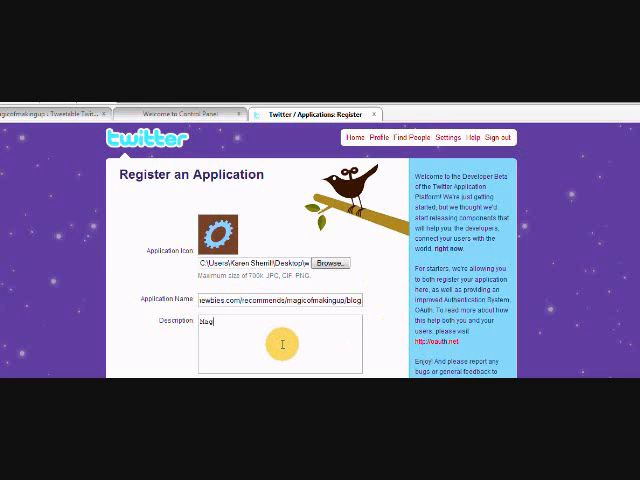
type("Magicofmakingup")
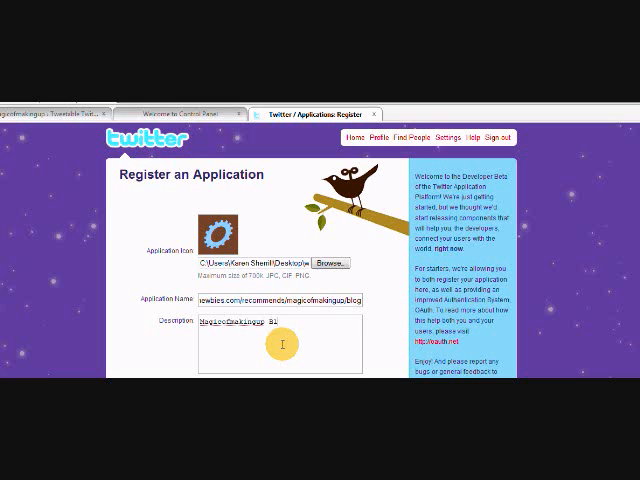
type("Blog")
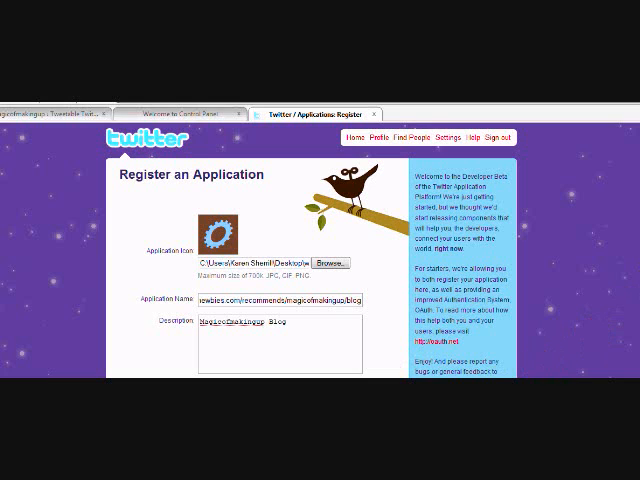
scroll("down", 3)
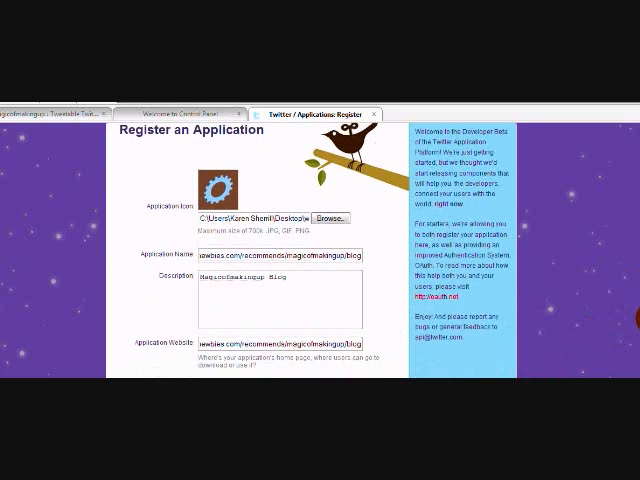
scroll("down", 3)
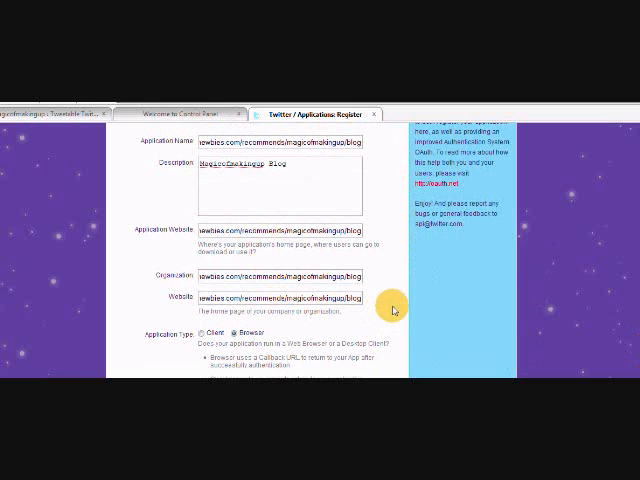
scroll("down", 3)
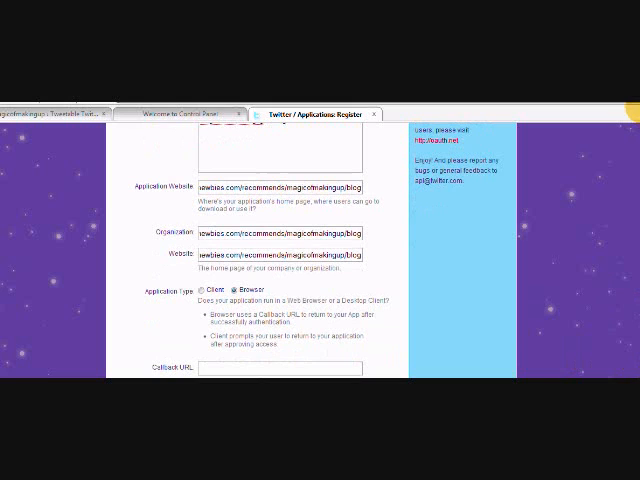
scroll("down", 3)
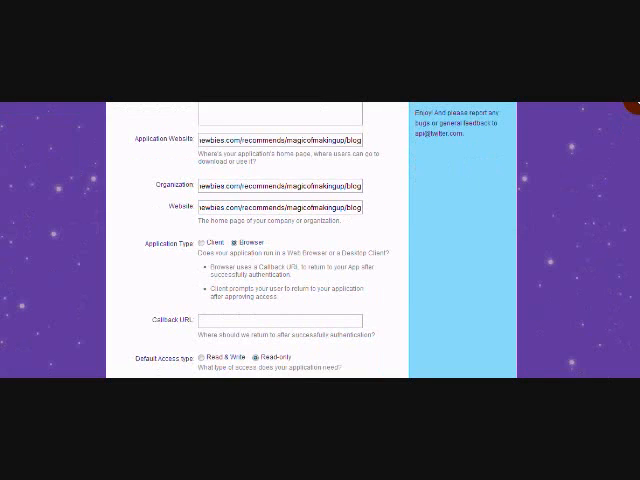
scroll("down", 3)
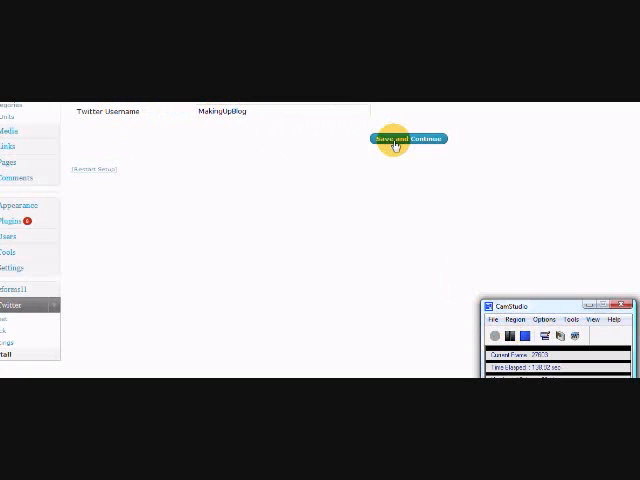
Save the Tweetable account settings and continue to complete the Twitter link.
left_click(408, 138)
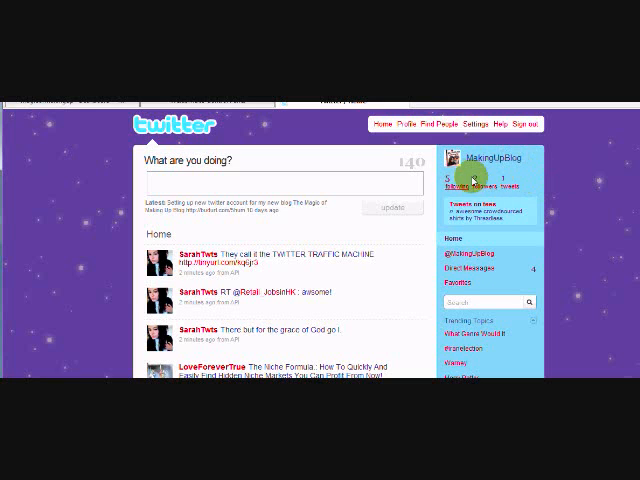
mouse_move(620, 244)
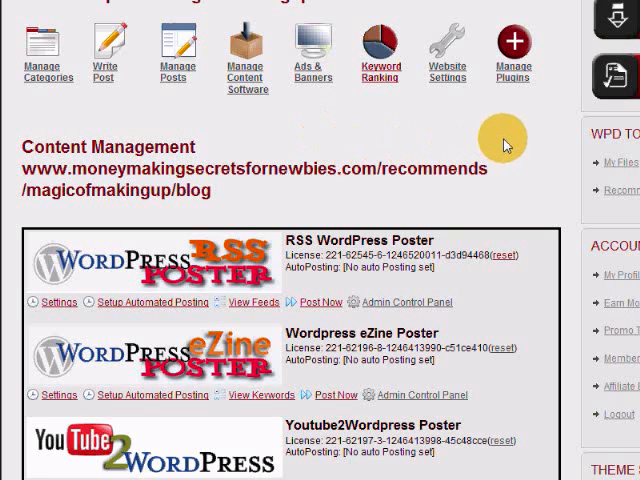
mouse_move(384, 144)
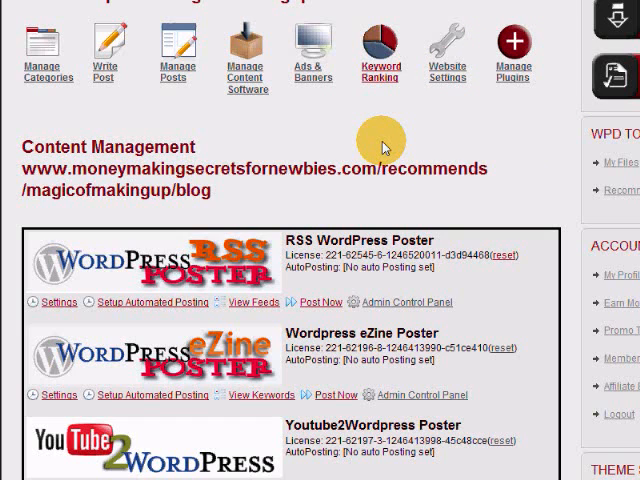
mouse_move(520, 304)
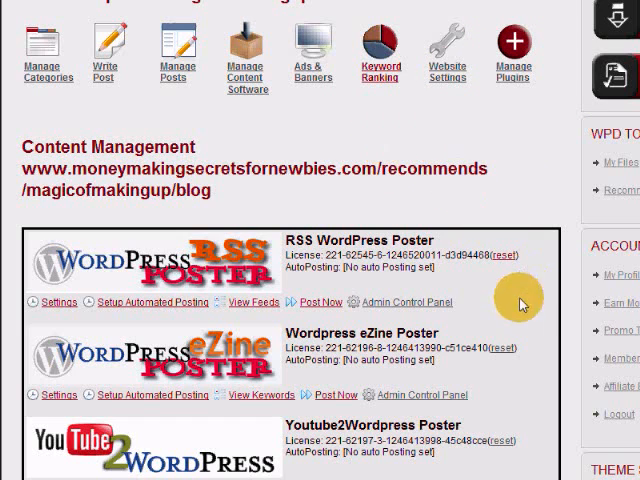
mouse_move(180, 440)
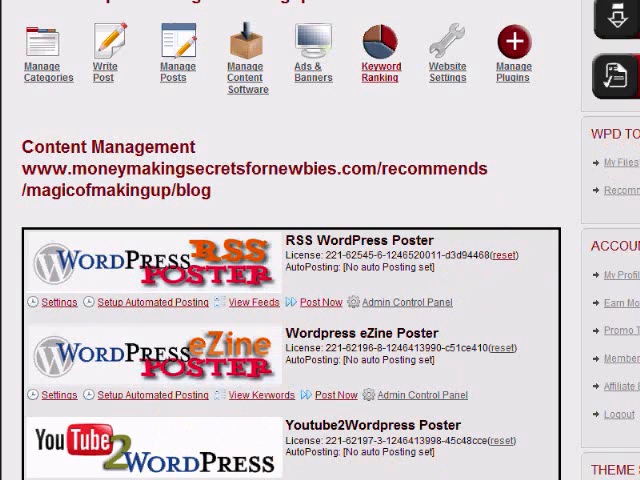
Scroll the poster tool list toward the Youtube2WordPress automated posting setup.
scroll("down", 3)
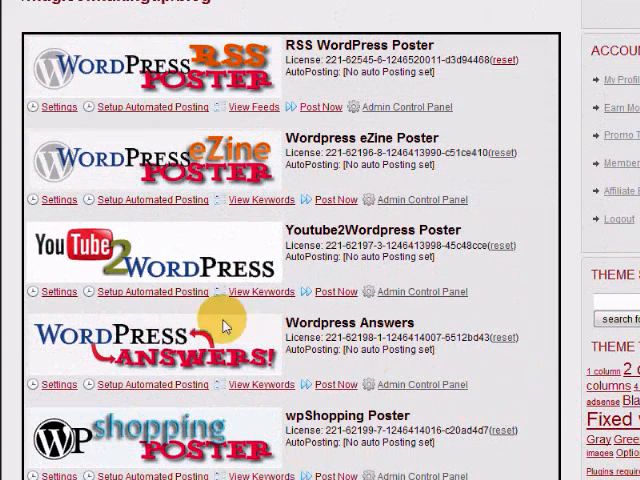
mouse_move(140, 272)
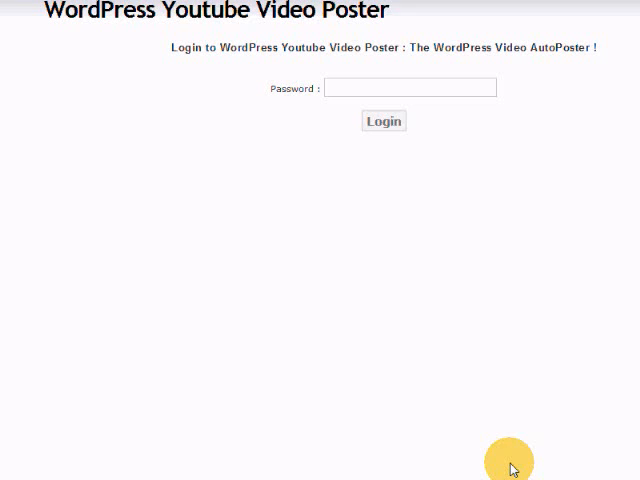
Log in, set Number of Posts to 4 in keyword management and run Search for Posts.
left_click(384, 120)
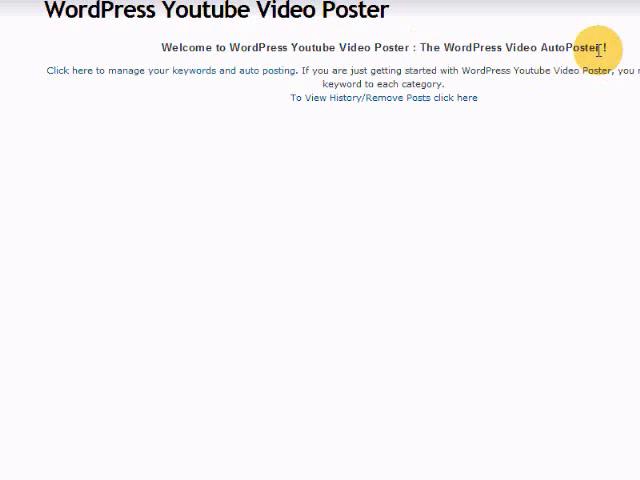
left_click(150, 72)
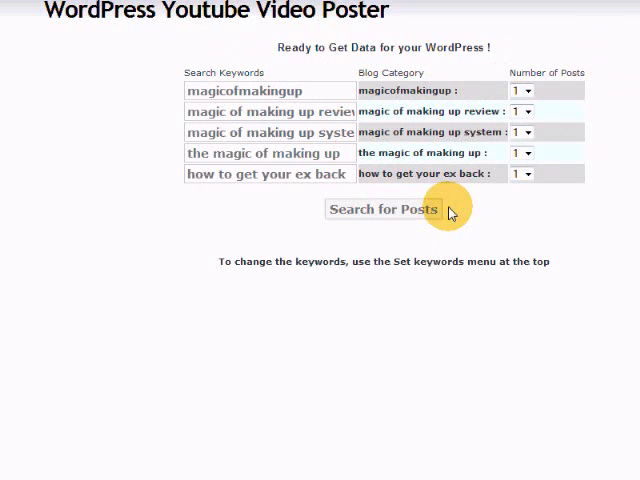
left_click(524, 90)
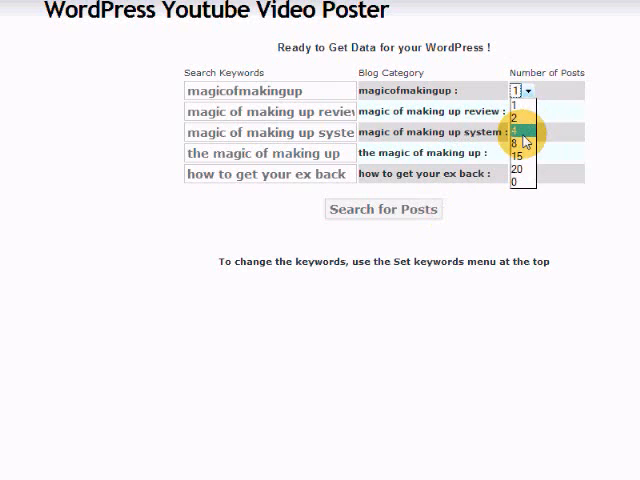
left_click(524, 132)
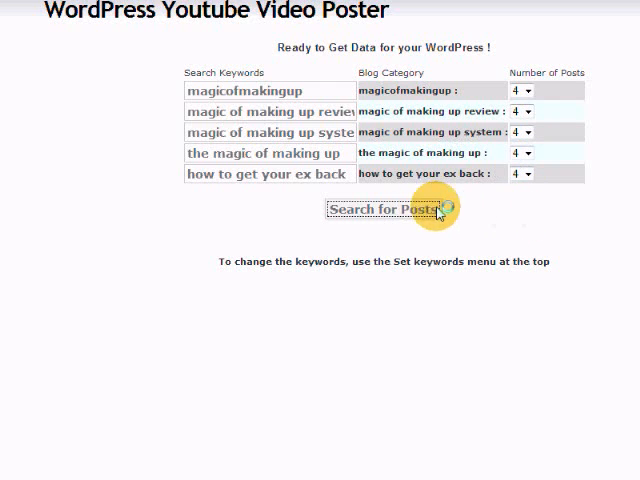
left_click(384, 208)
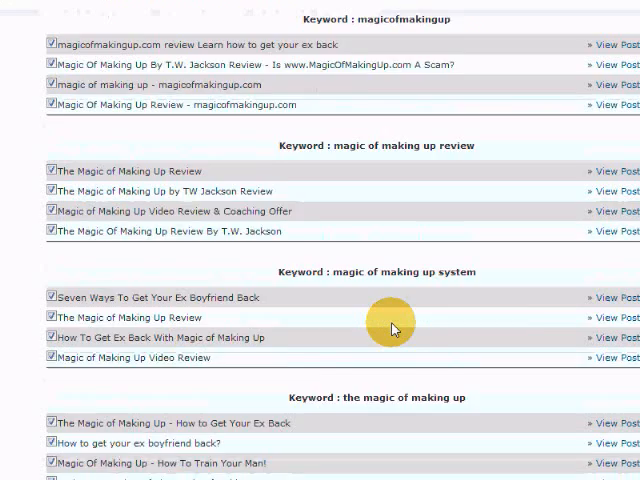
Untick all found videos, then preview the magic of making up - magicofmakingup.com video.
scroll("up", 3)
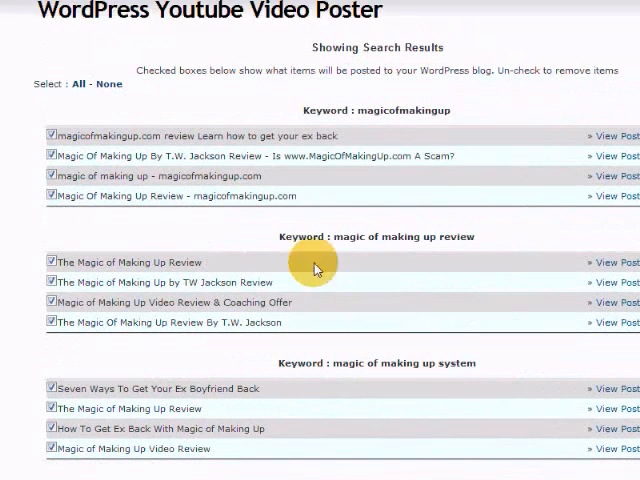
left_click(108, 56)
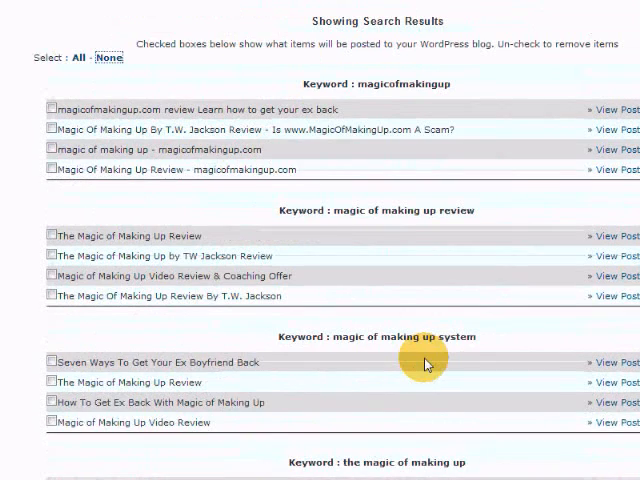
scroll("up", 3)
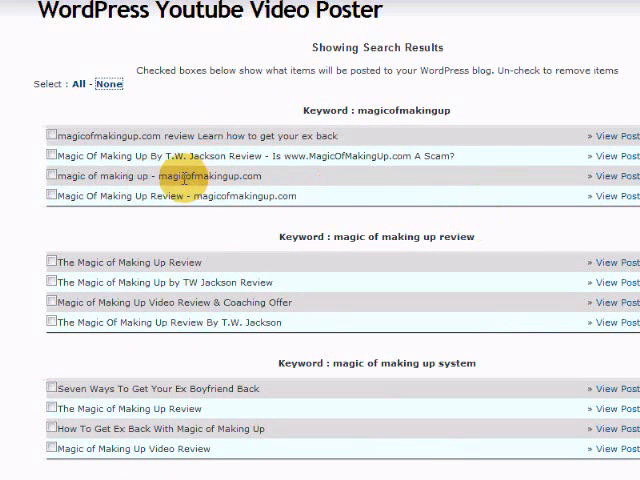
mouse_move(304, 192)
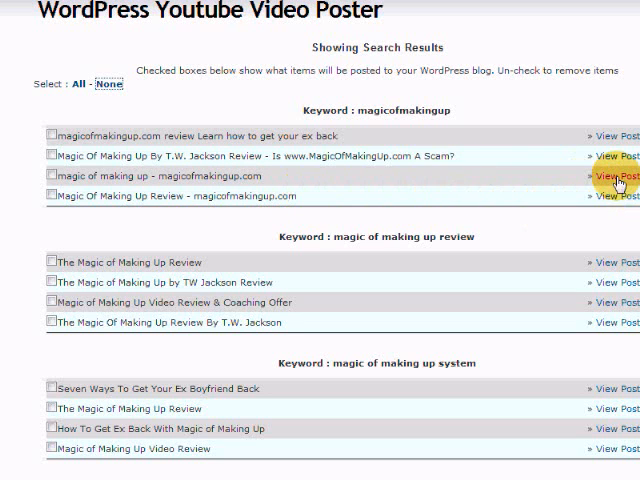
left_click(608, 176)
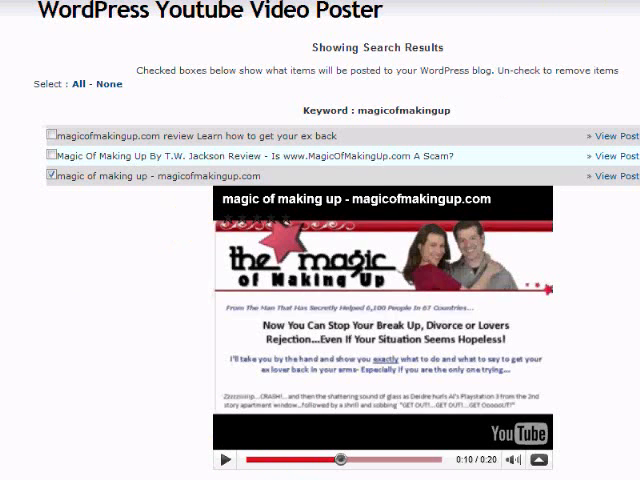
scroll("down", 3)
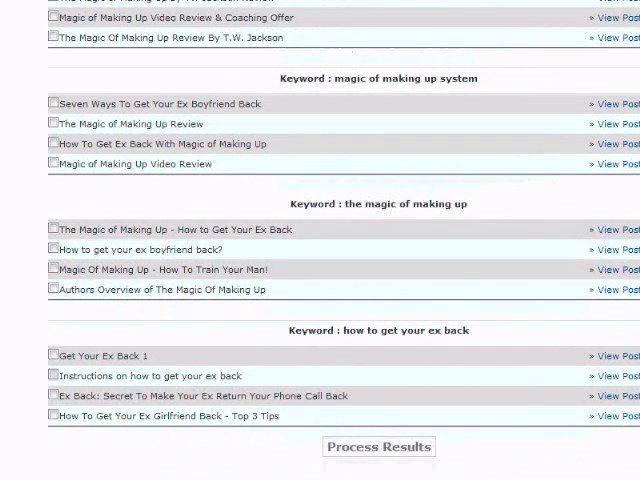
scroll("up", 3)
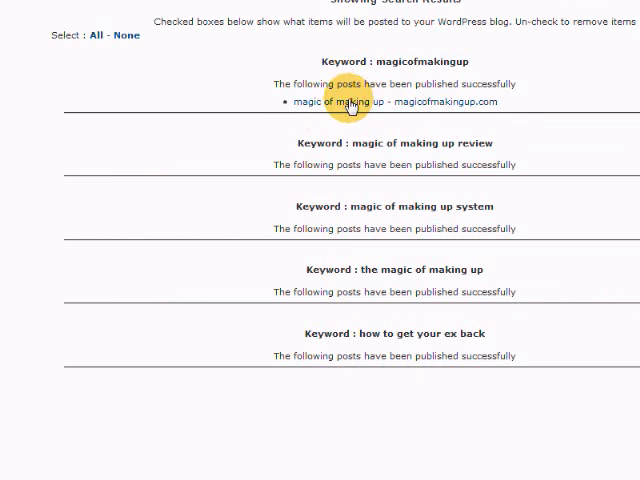
mouse_move(396, 104)
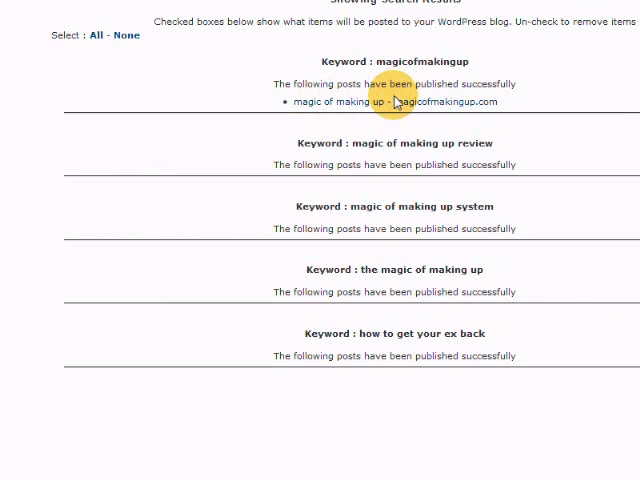
mouse_move(396, 100)
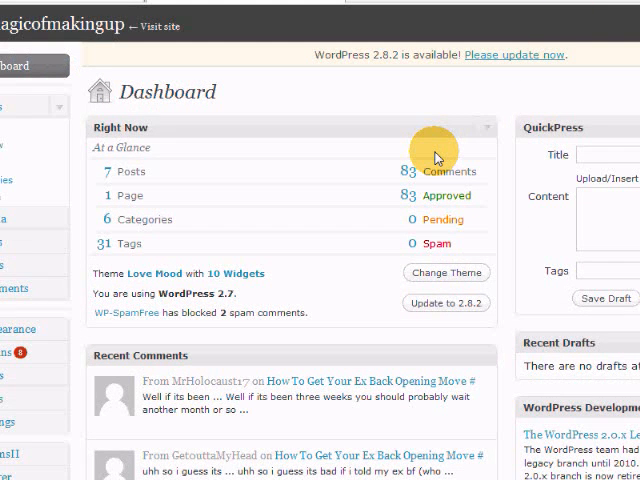
mouse_move(488, 196)
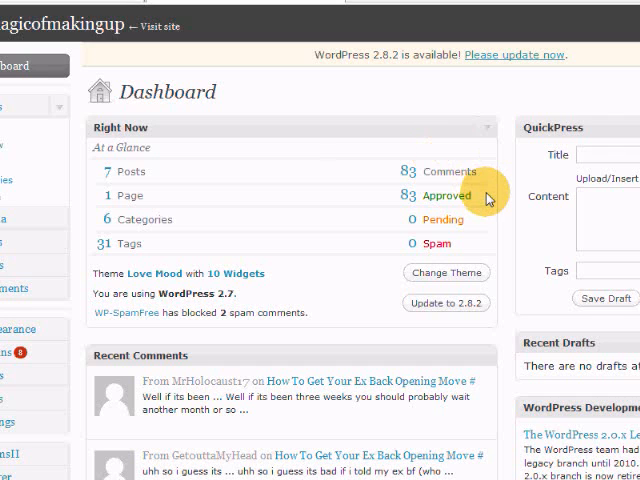
mouse_move(150, 24)
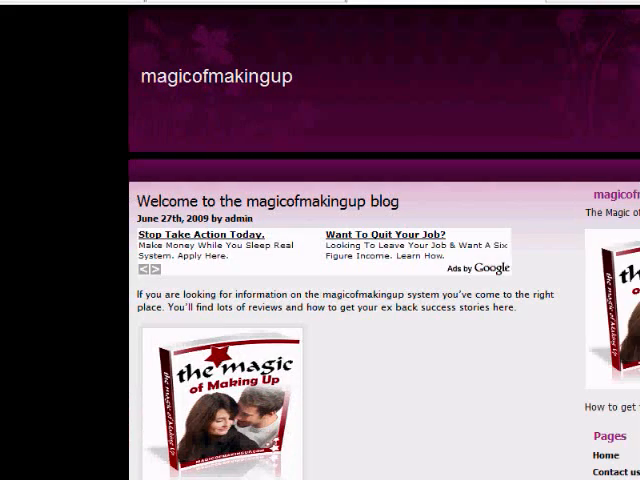
Scroll the blog to the new magic of making up post and load its embedded video.
scroll("down", 3)
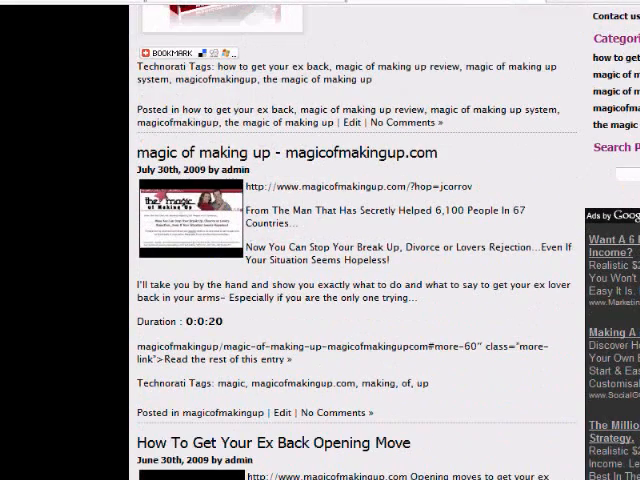
mouse_move(296, 170)
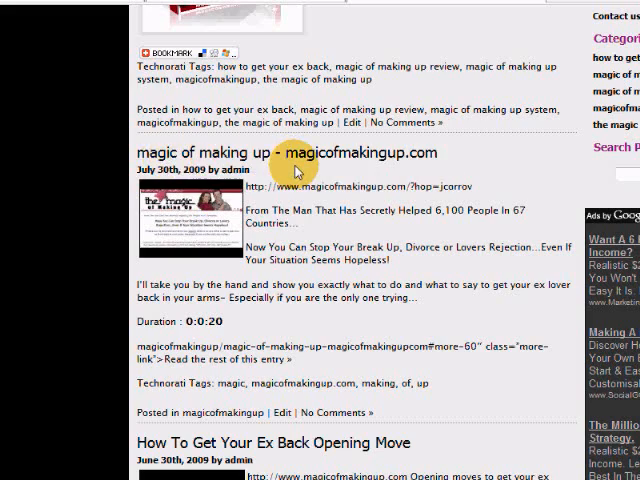
scroll("down", 3)
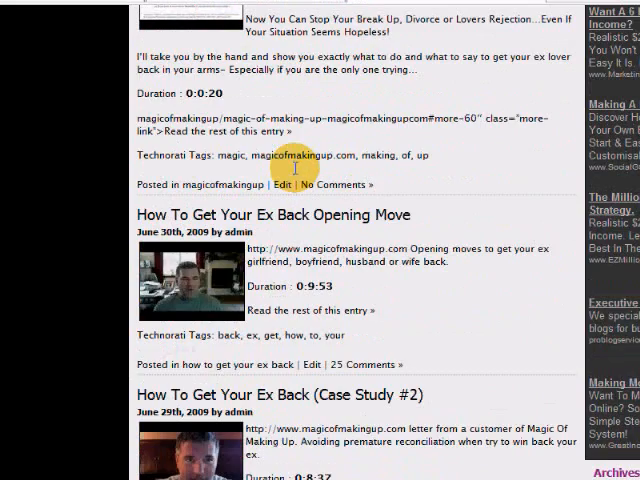
scroll("up", 3)
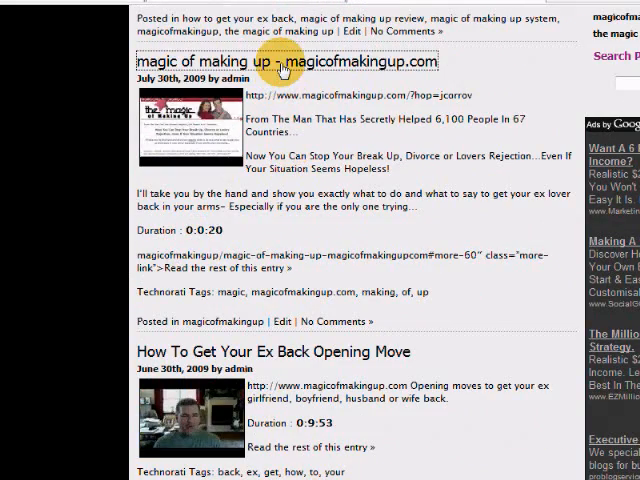
scroll("down", 3)
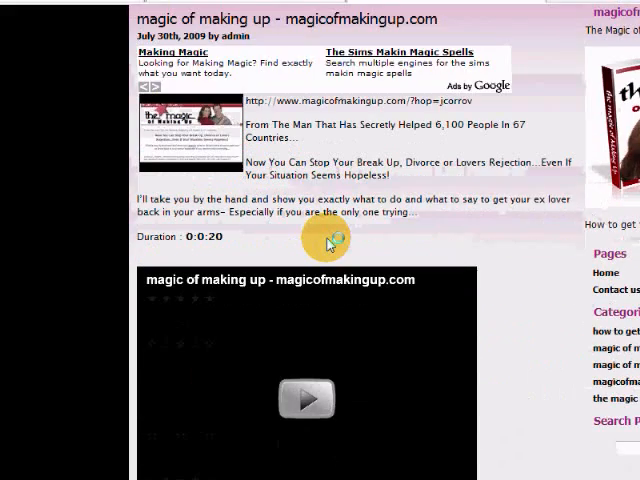
left_click(304, 400)
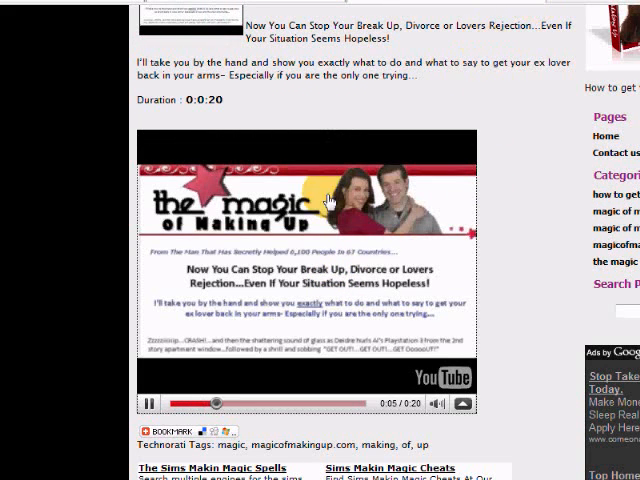
scroll("up", 3)
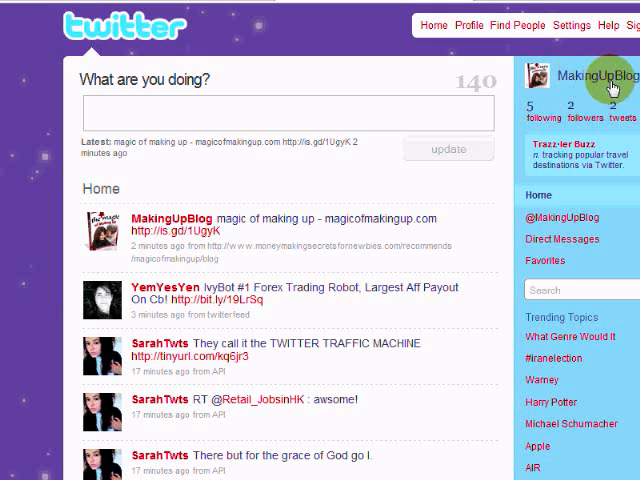
mouse_move(244, 220)
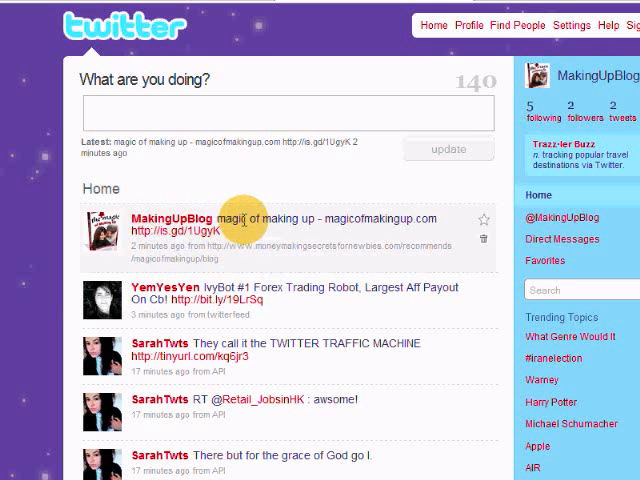
mouse_move(196, 240)
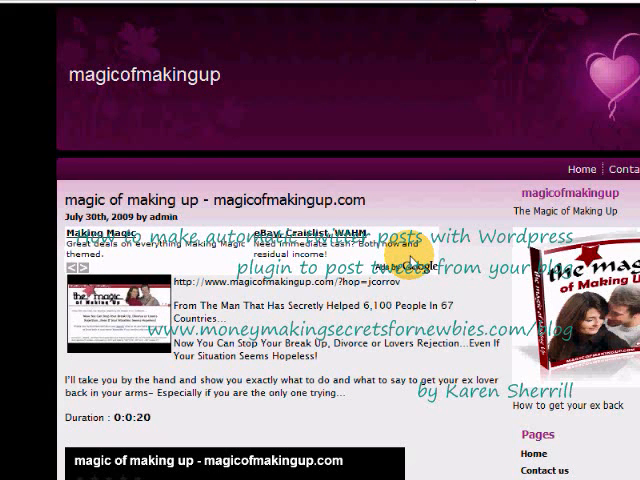
mouse_move(584, 36)
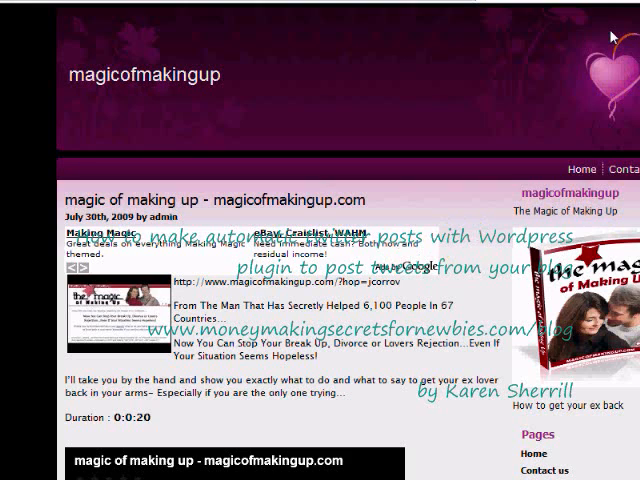